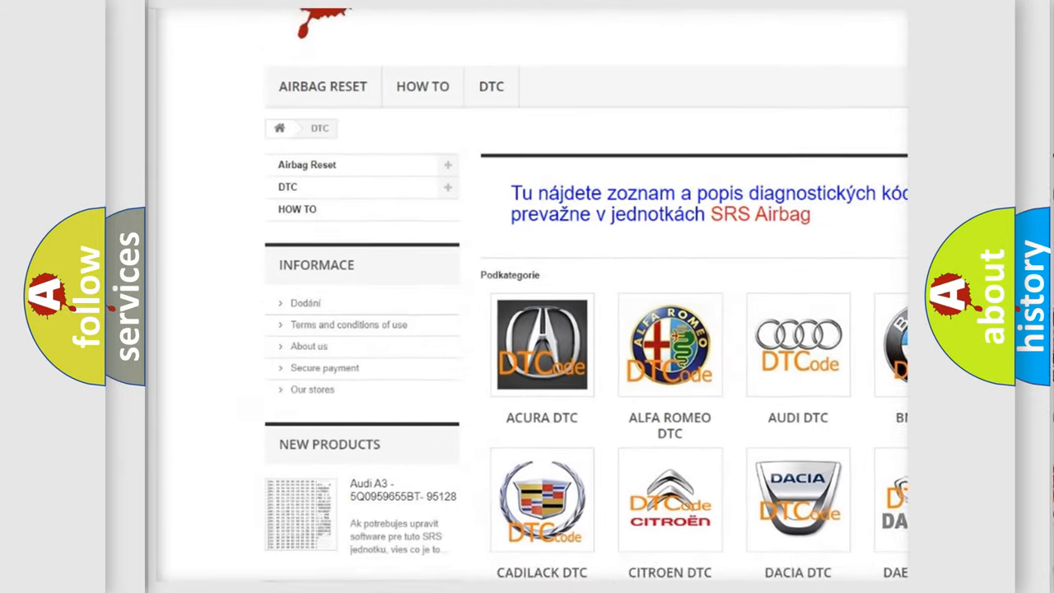
scroll("down", 3)
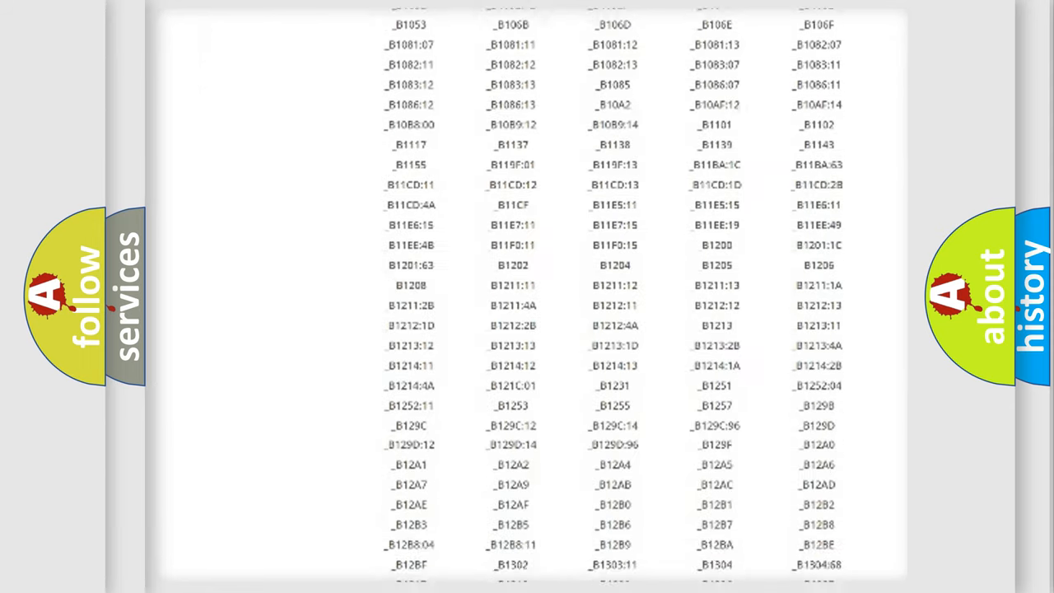
scroll("down", 3)
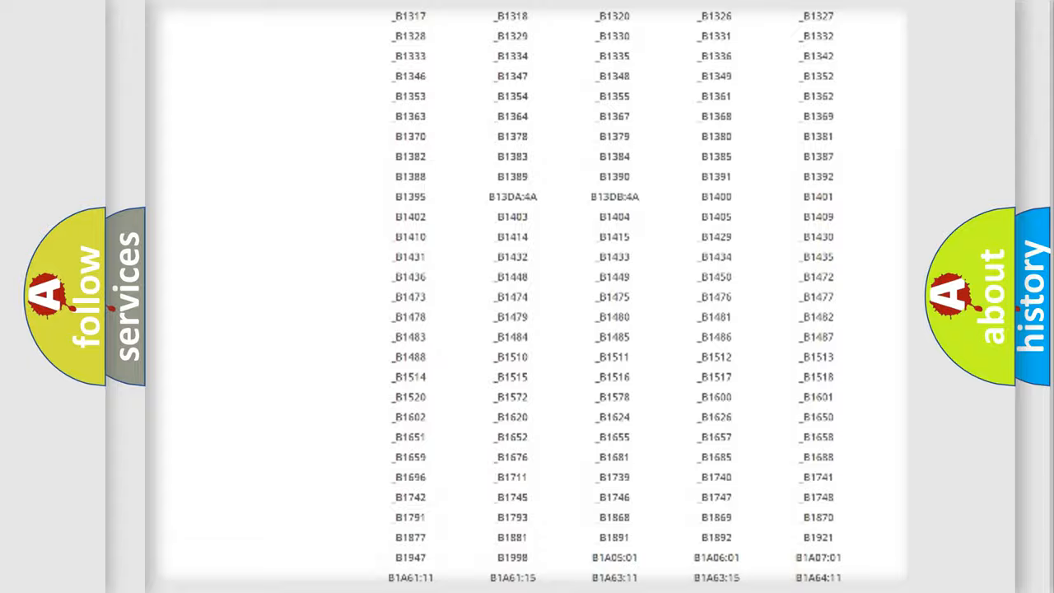